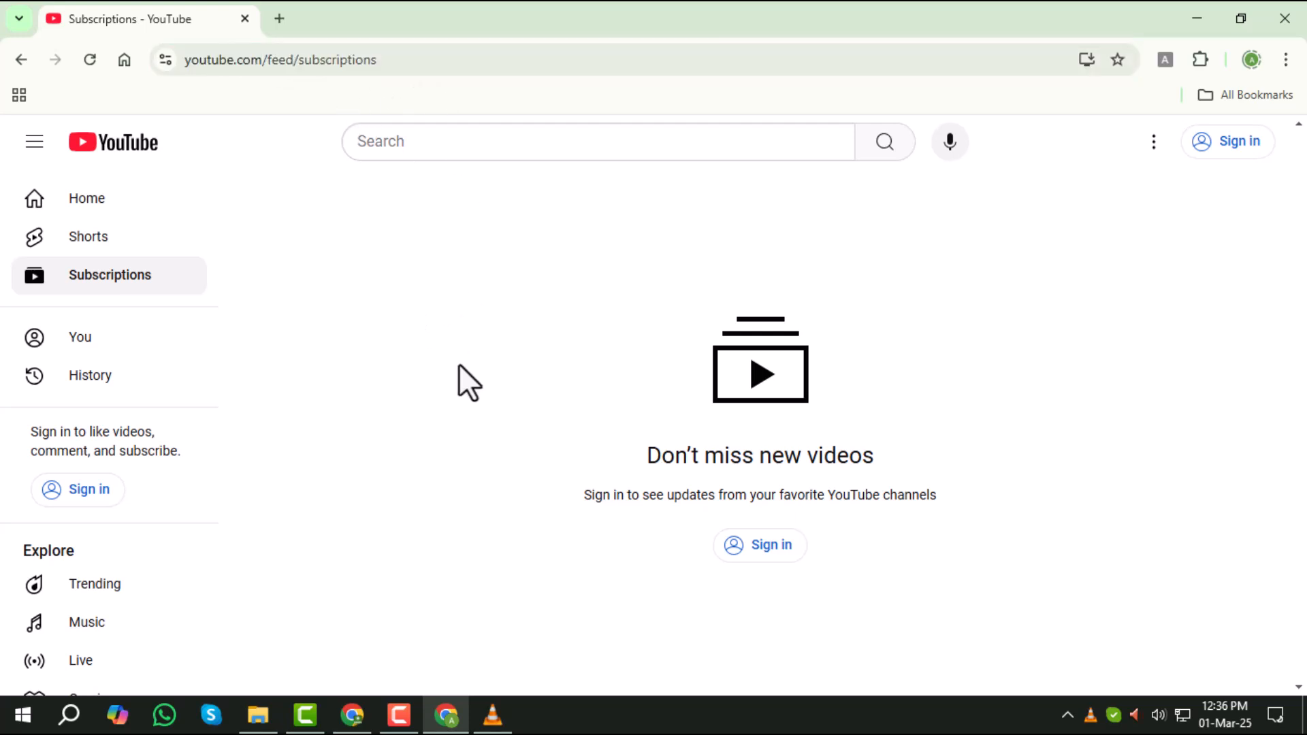
mouse_move(514, 419)
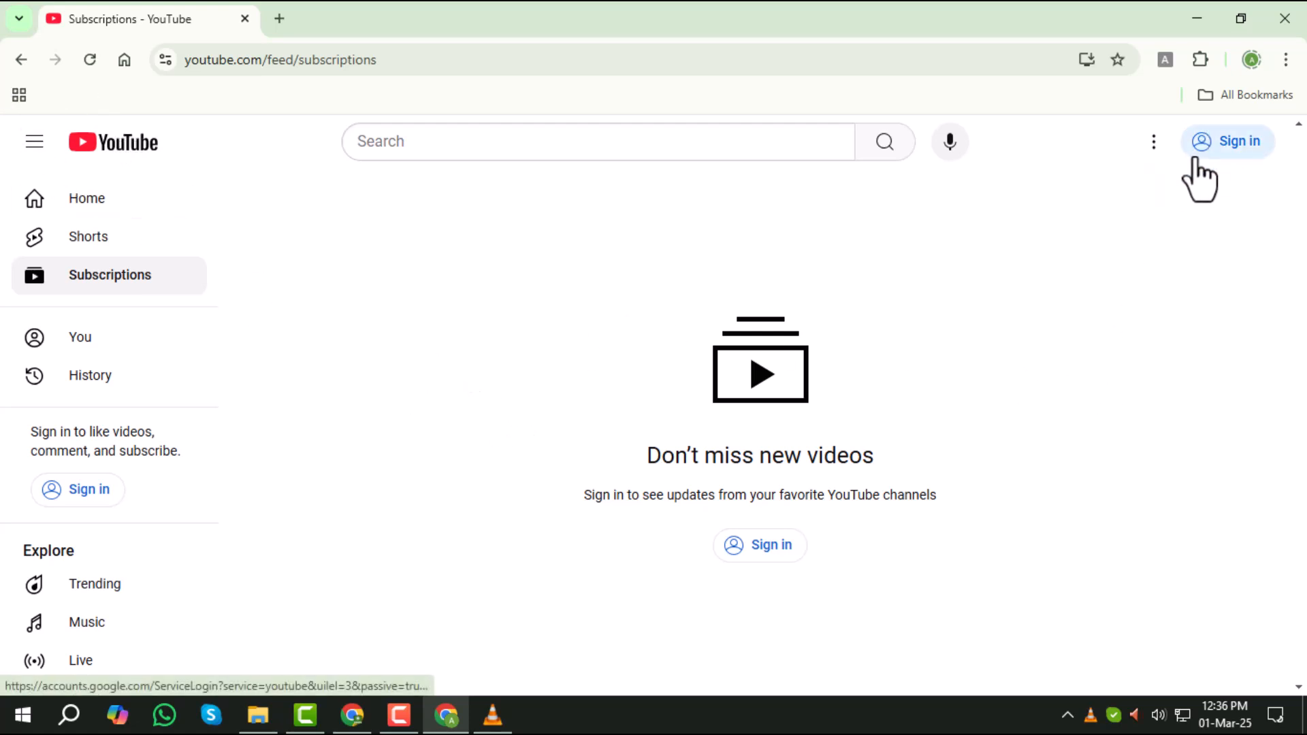
mouse_move(1231, 180)
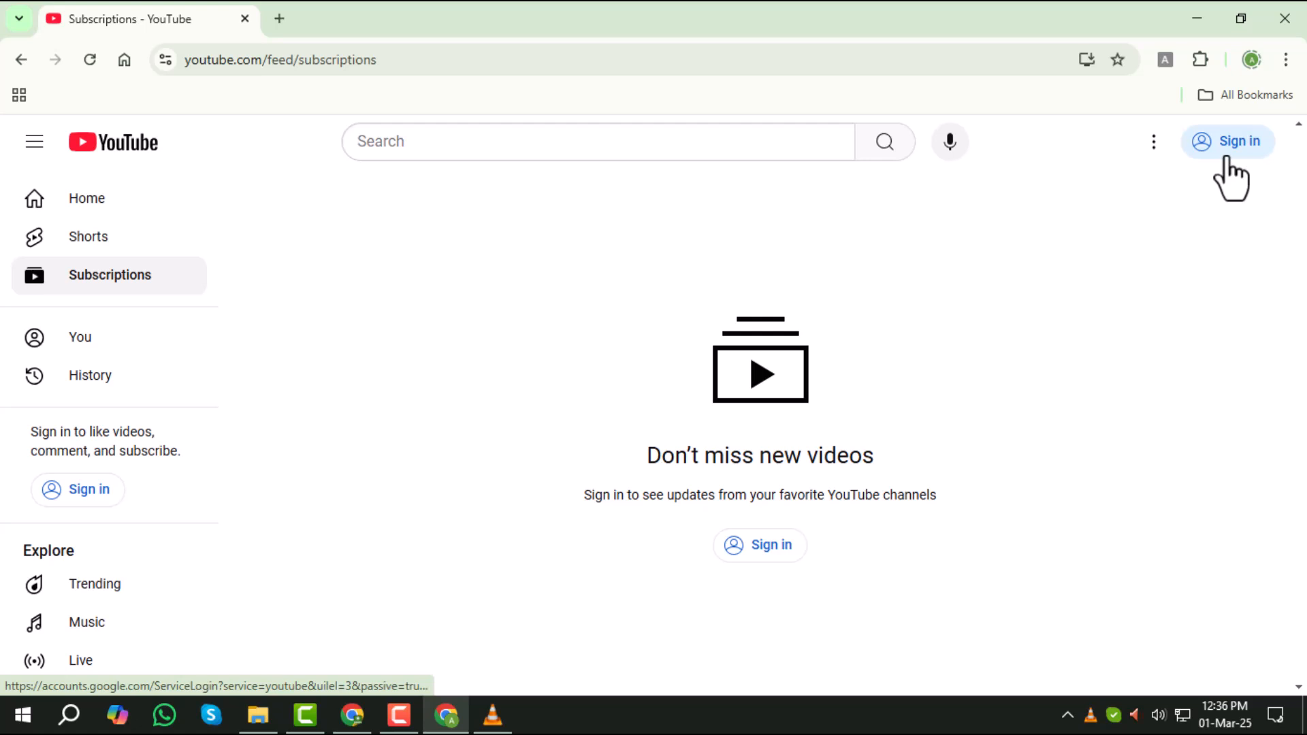
left_click(1226, 140)
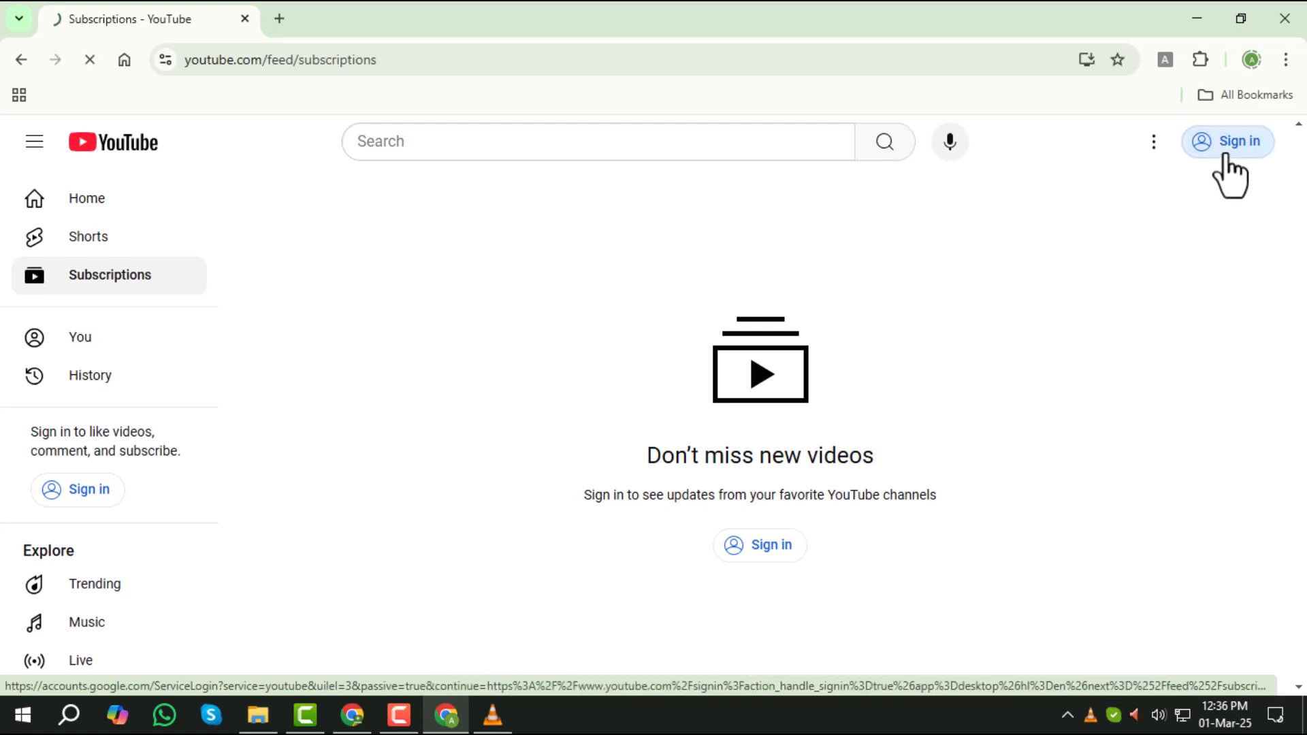
left_click(1228, 140)
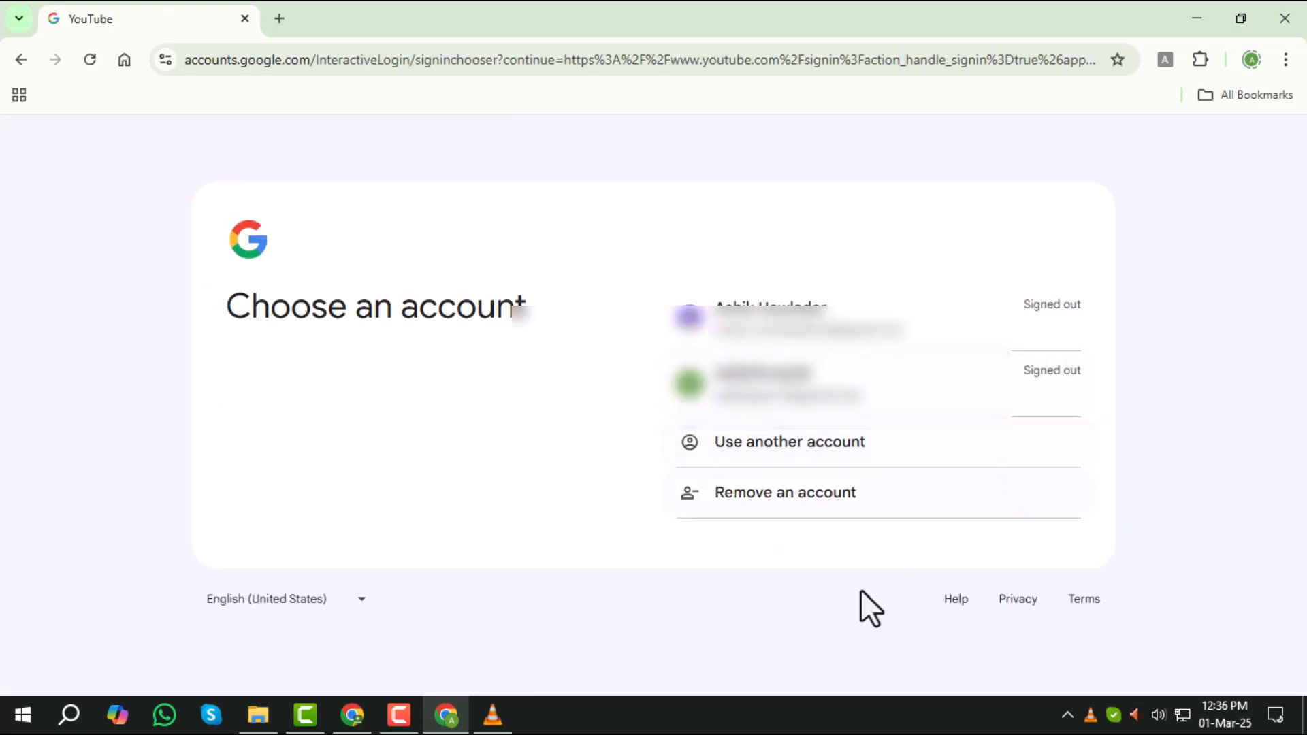
mouse_move(1176, 388)
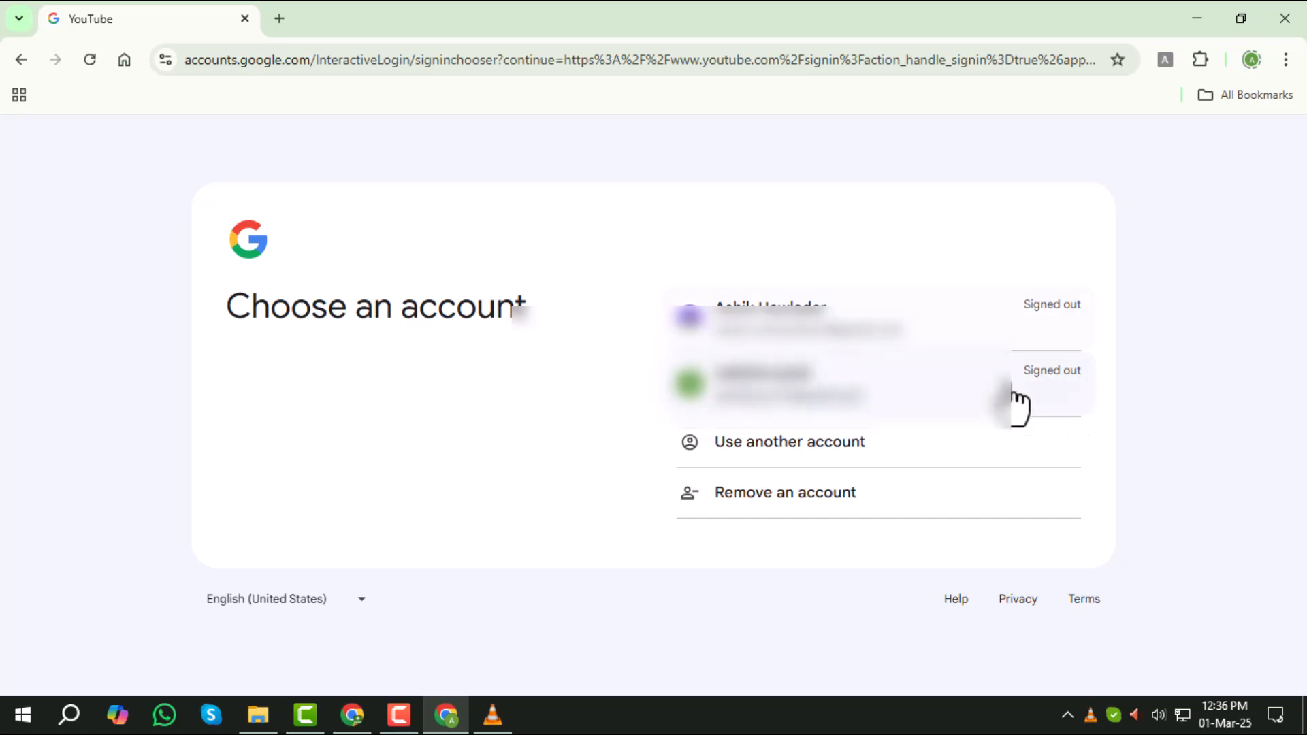
mouse_move(1211, 466)
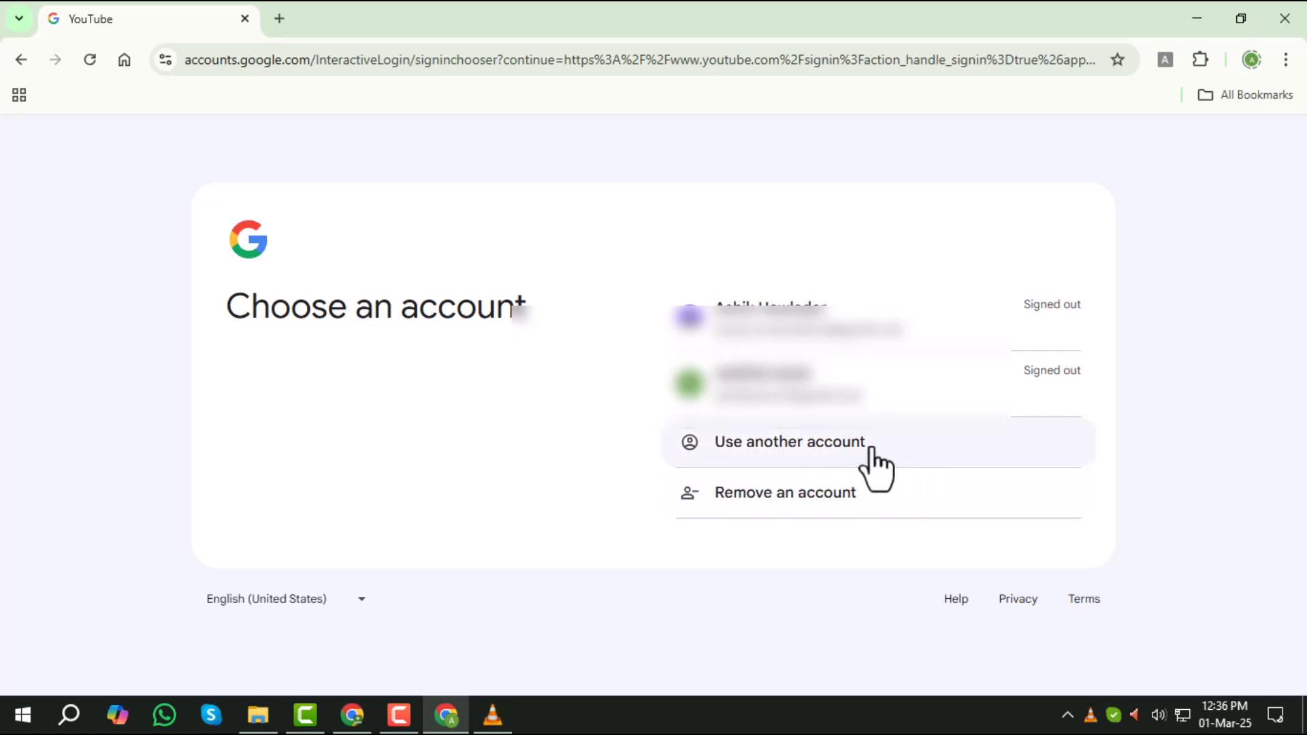
Choose 'Use another account' instead of the saved signed-out accounts
left_click(790, 441)
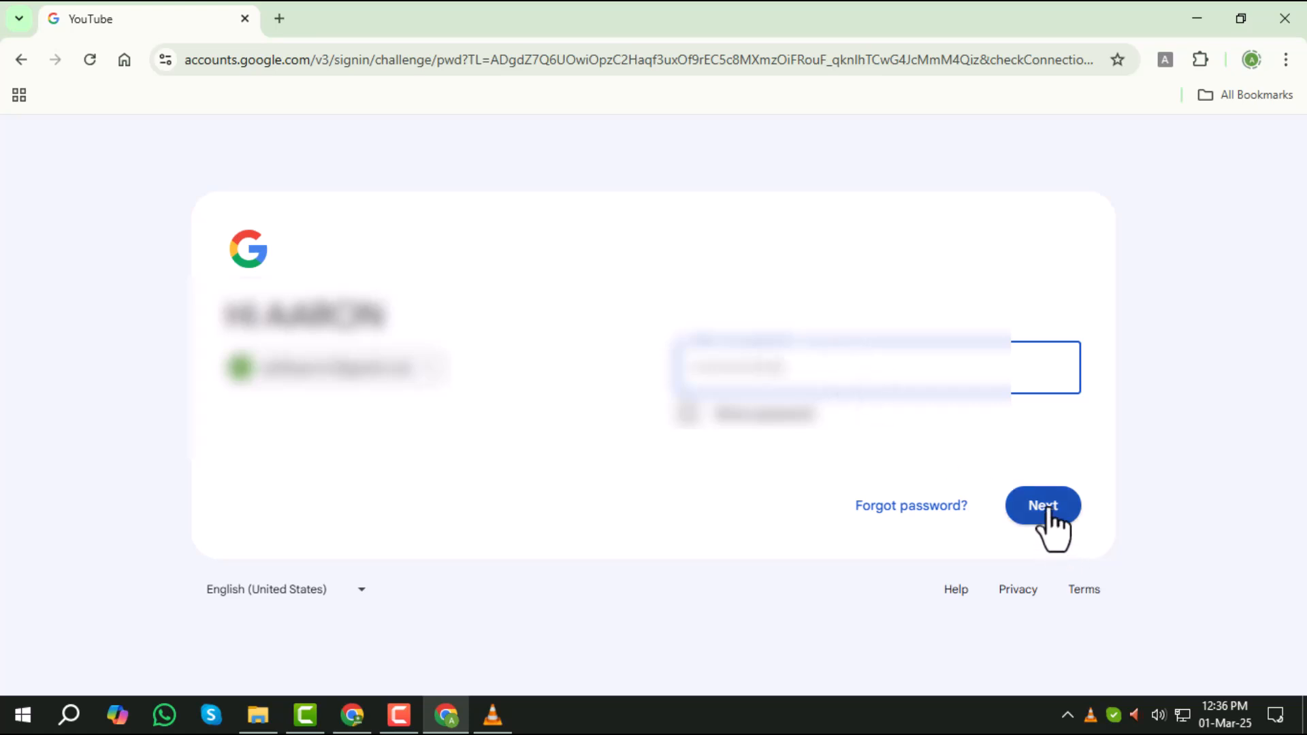
Submit the entered password so Google completes the sign-in back to YouTube
left_click(1041, 505)
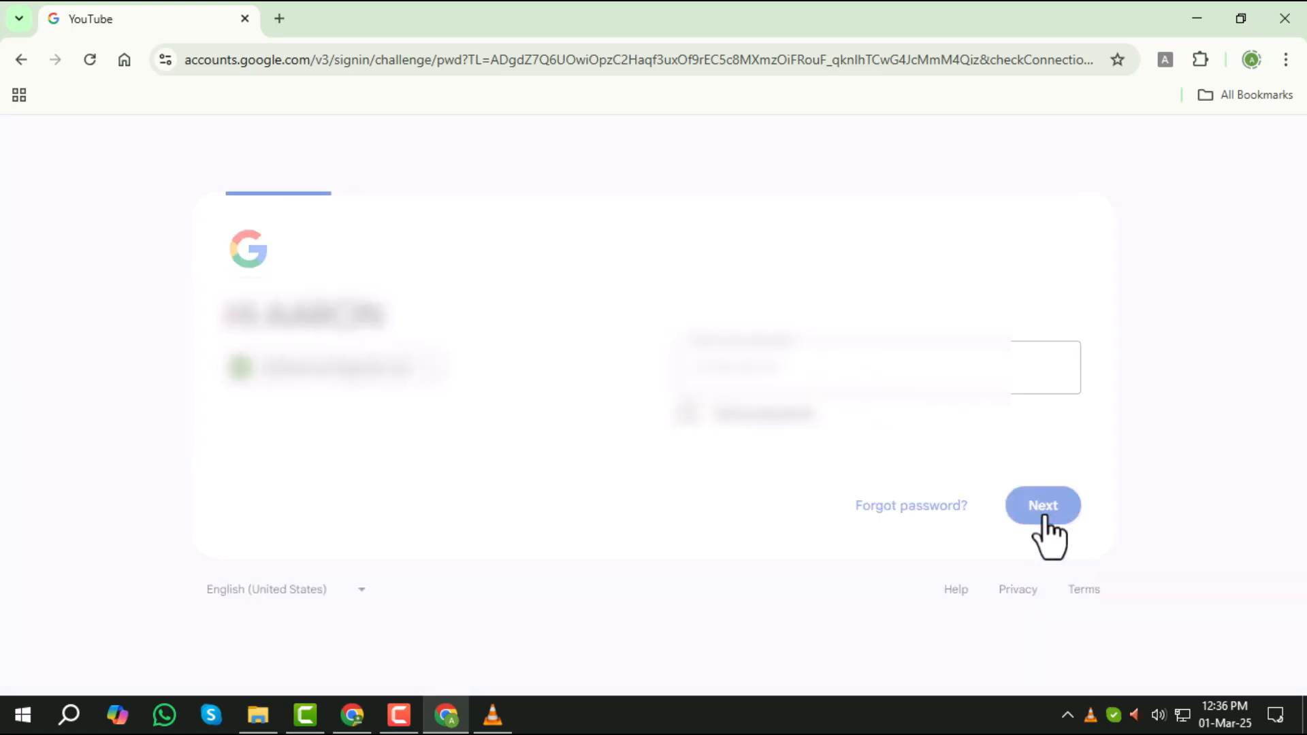
left_click(1042, 505)
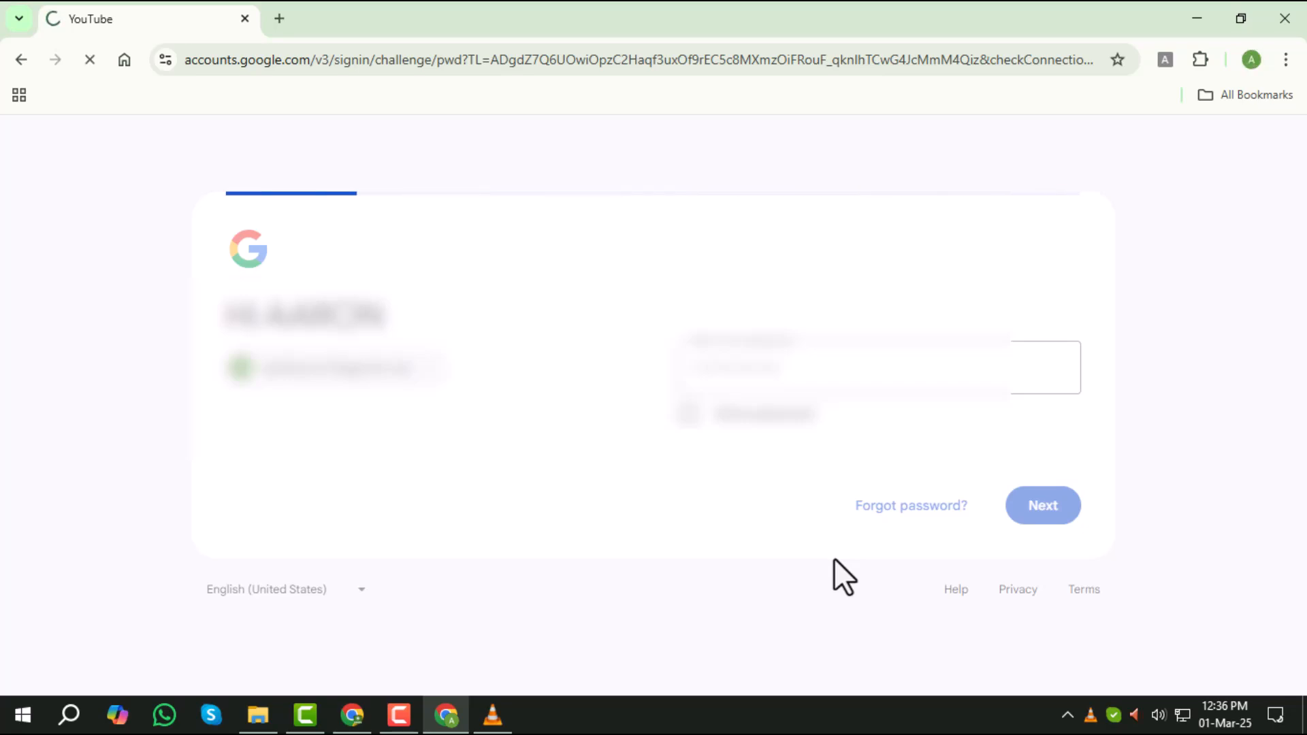